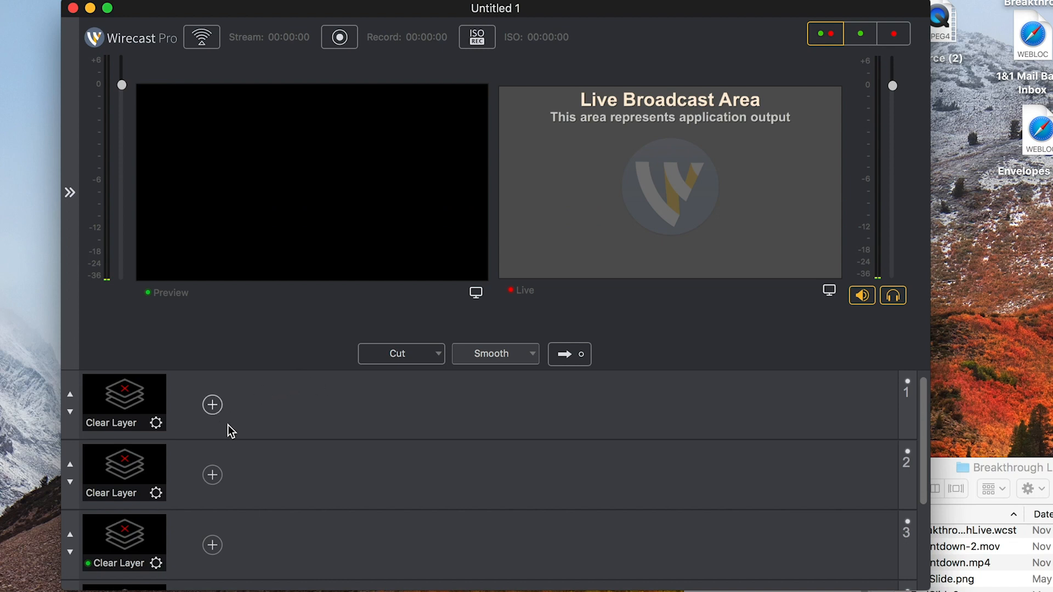
mouse_move(241, 429)
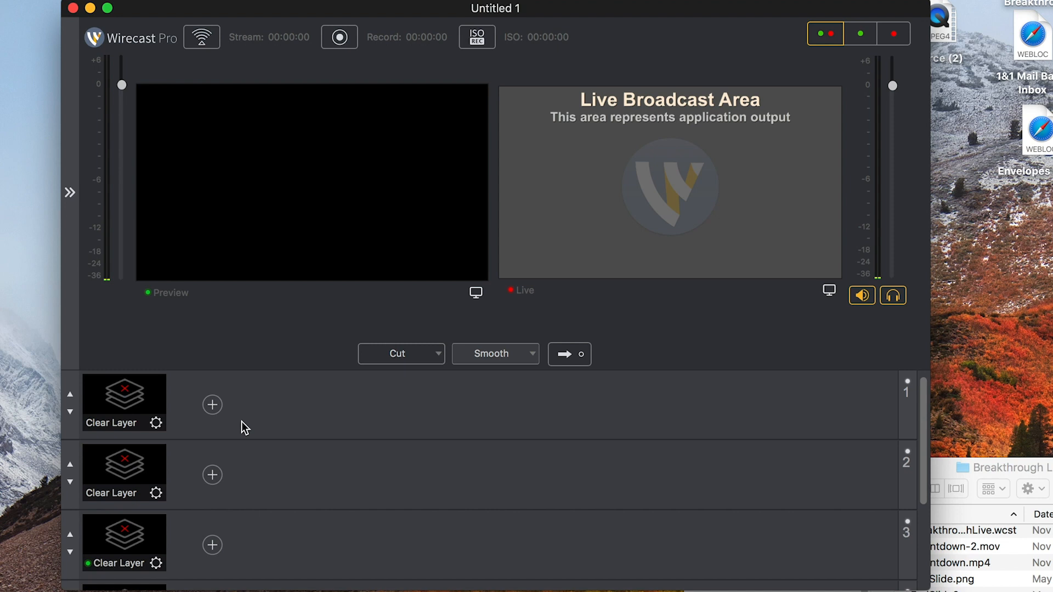
mouse_move(401, 406)
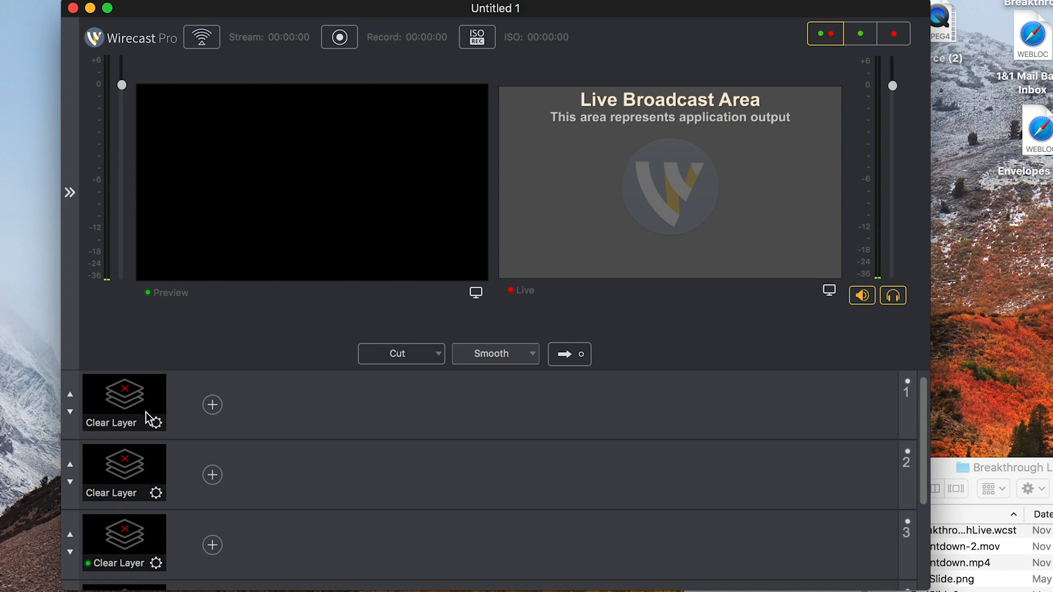
mouse_move(146, 420)
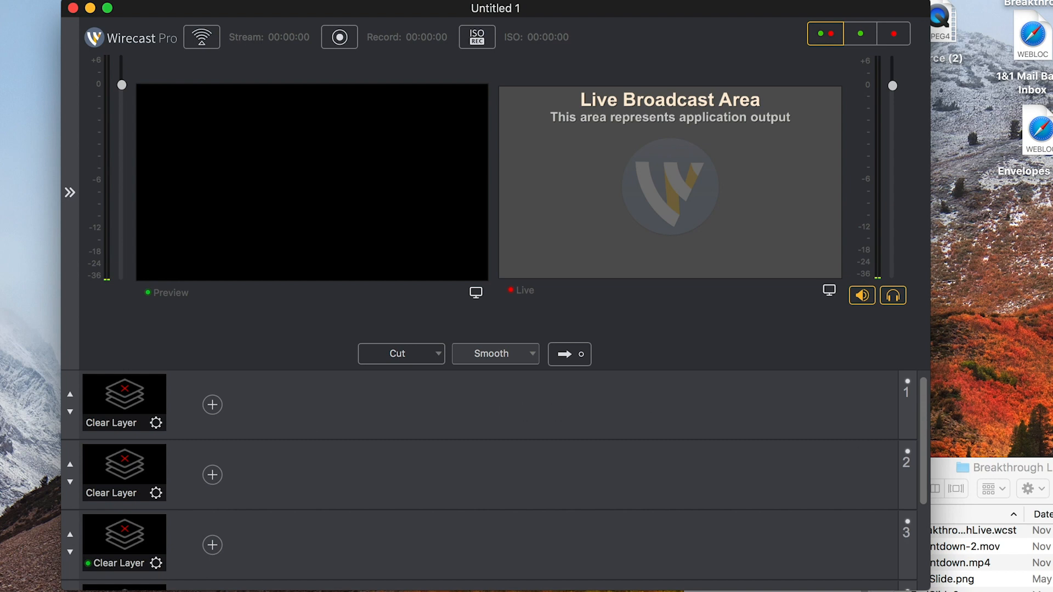
mouse_move(718, 413)
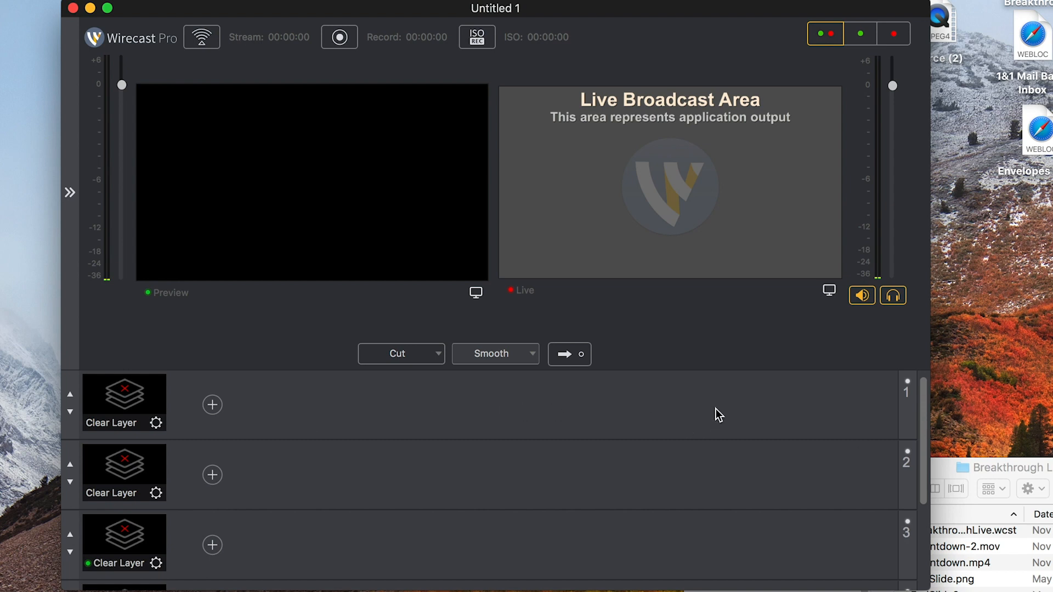
mouse_move(411, 501)
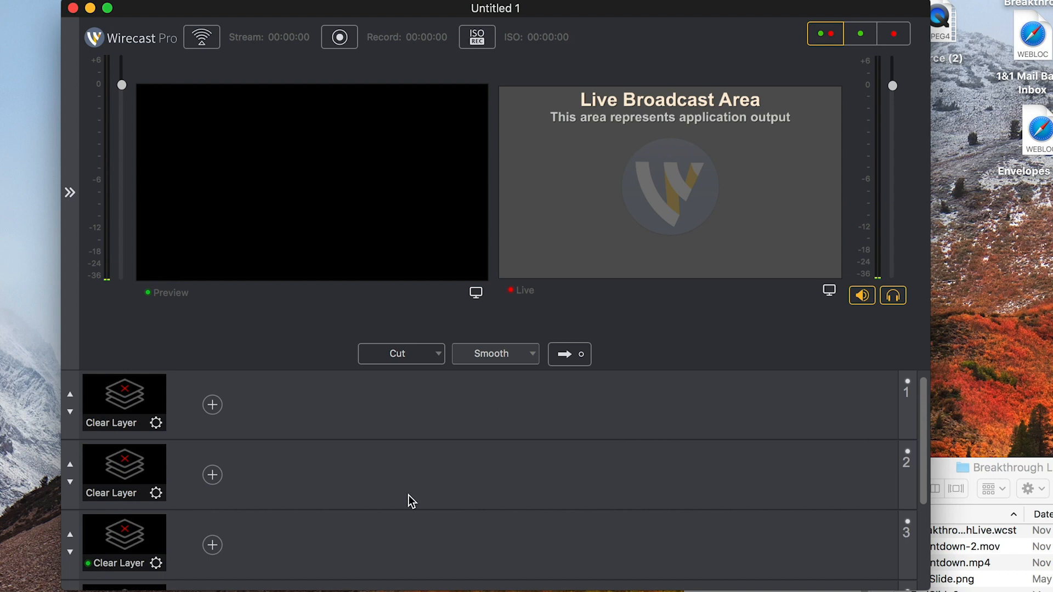
mouse_move(316, 410)
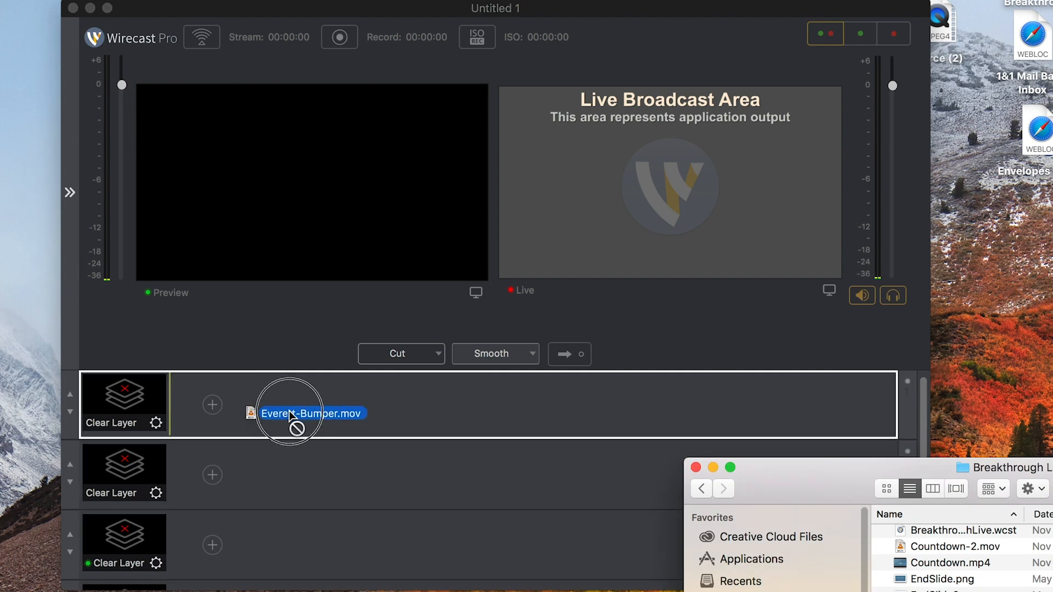
Step: Drop Everett-Bumper.mov onto layer 1 and show its shot in preview
drag(311, 414, 215, 403)
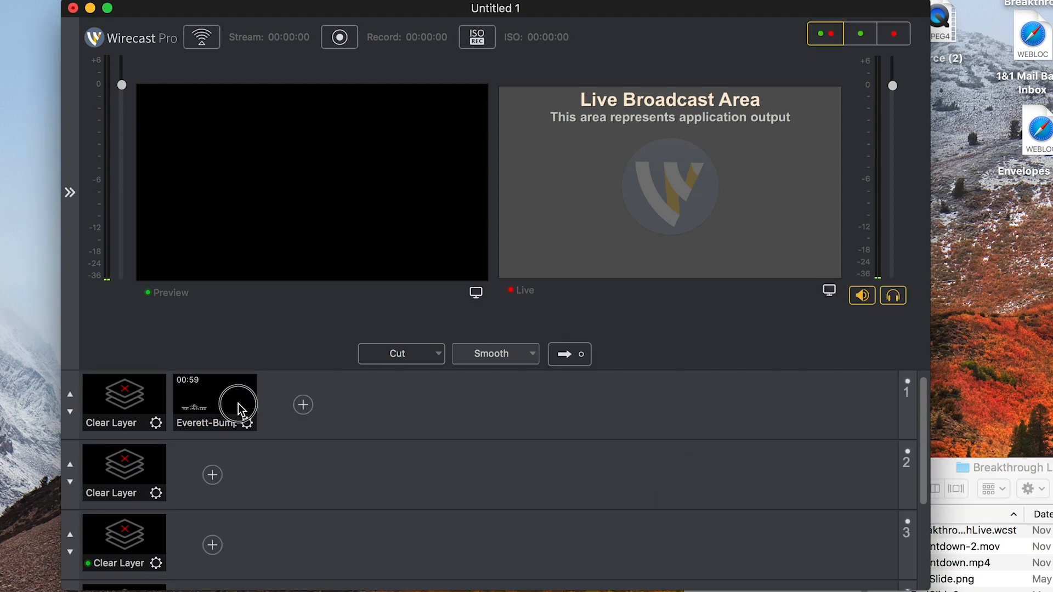
click(214, 403)
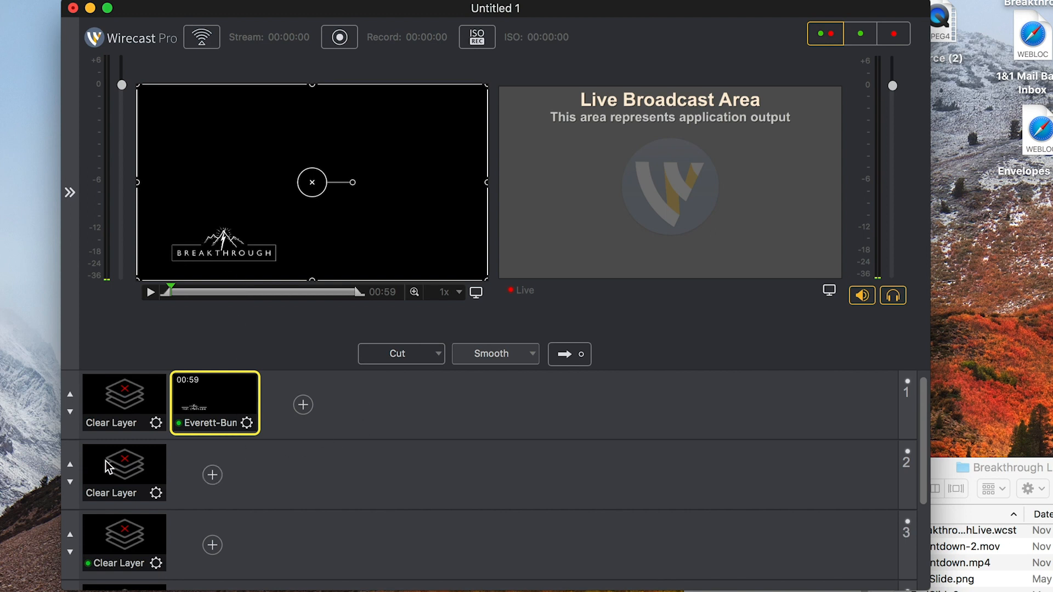
click(211, 475)
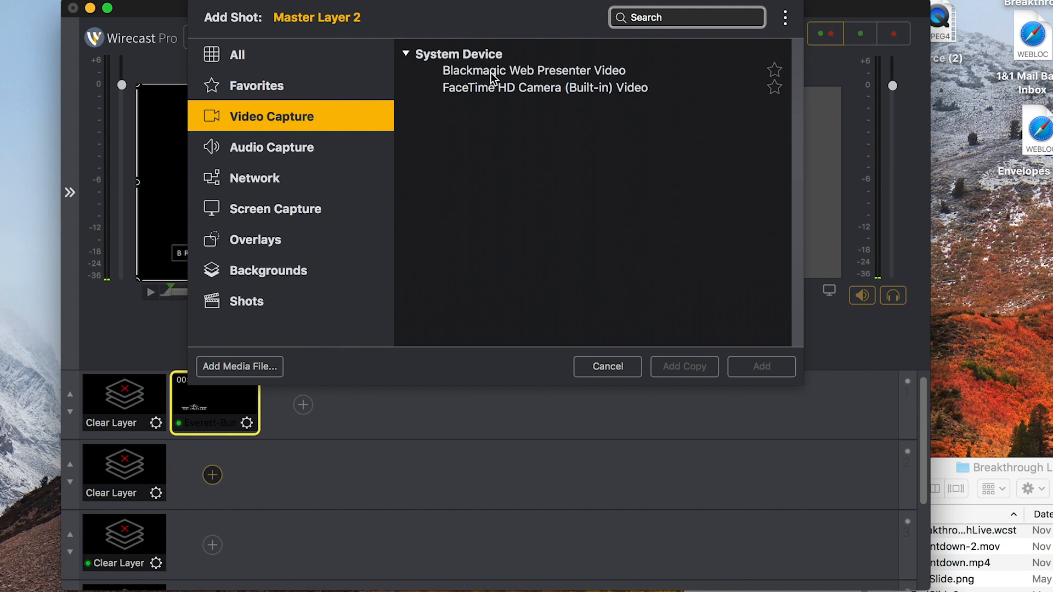
Step: Add the Blackmagic Web Presenter Video capture source to layer 2 at 30 fps
click(533, 70)
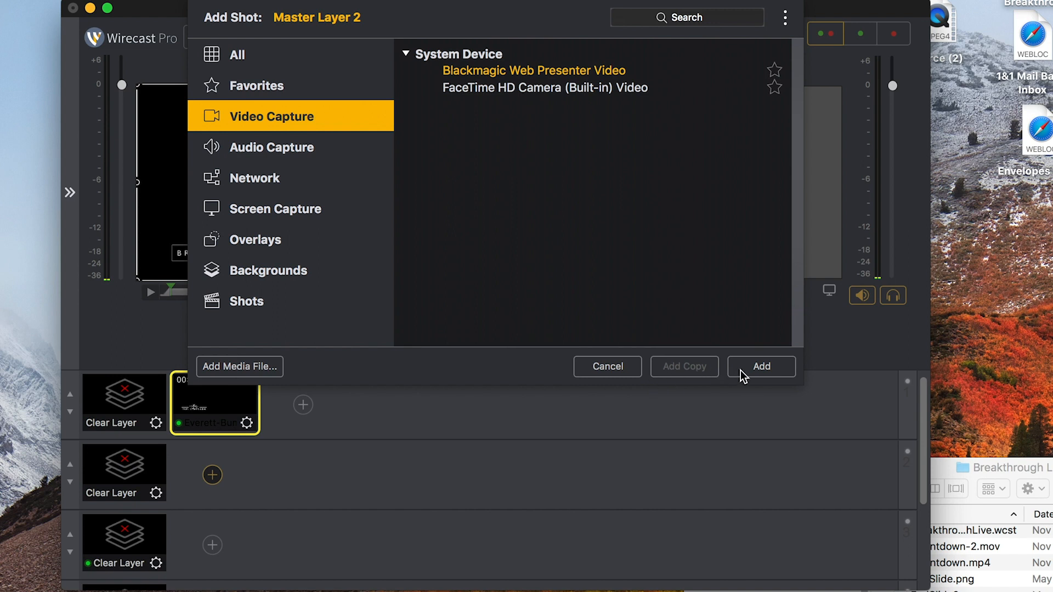
click(761, 366)
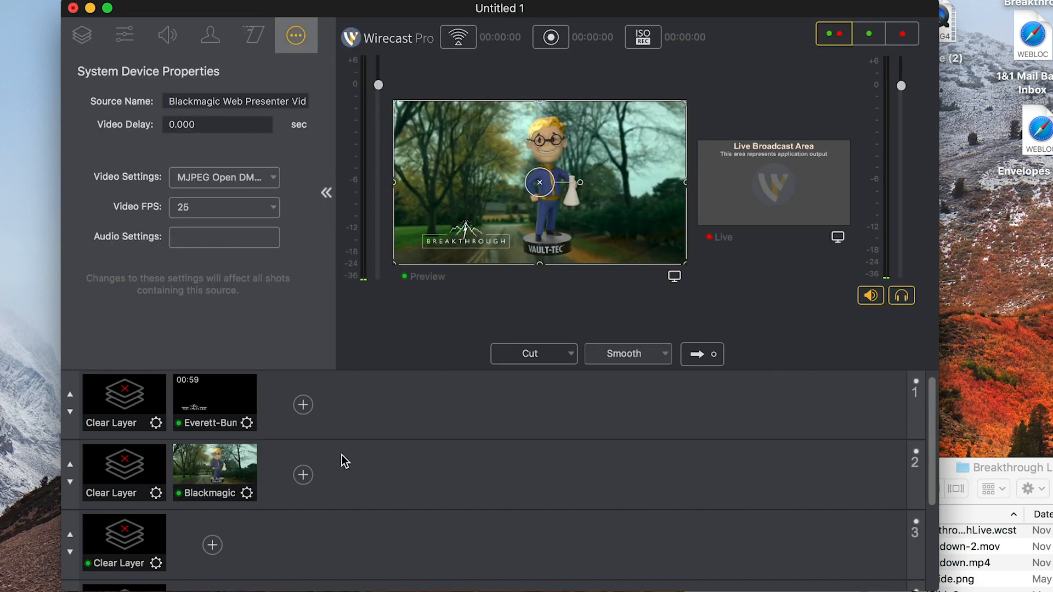
mouse_move(253, 178)
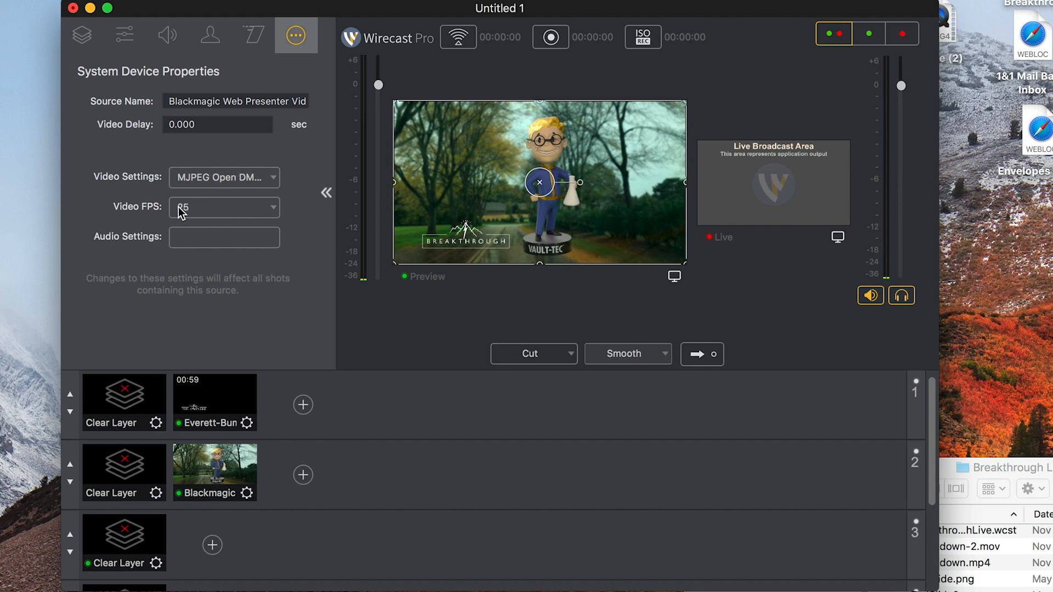
click(224, 207)
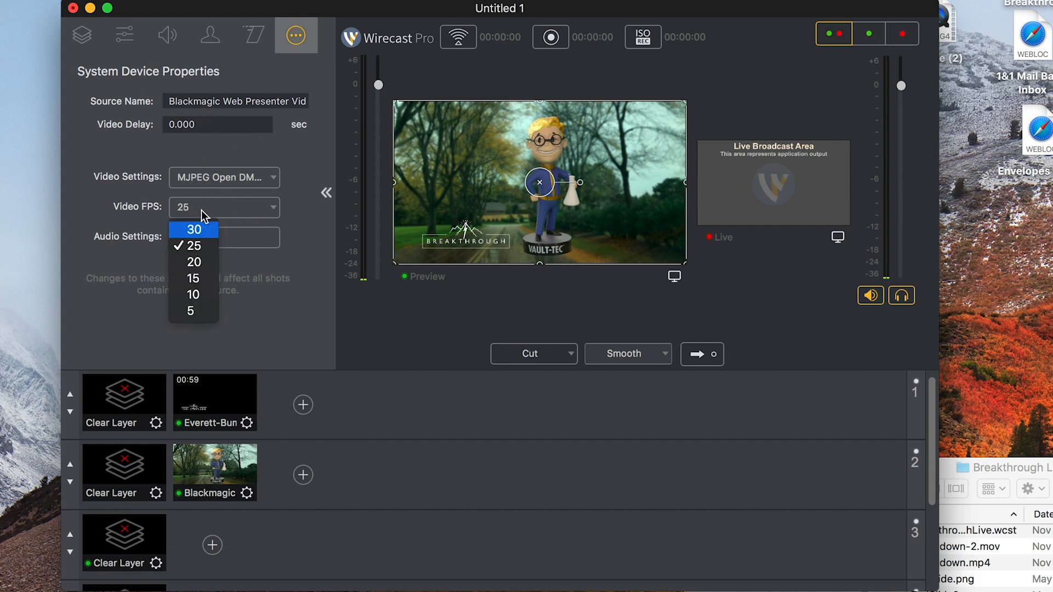
click(194, 229)
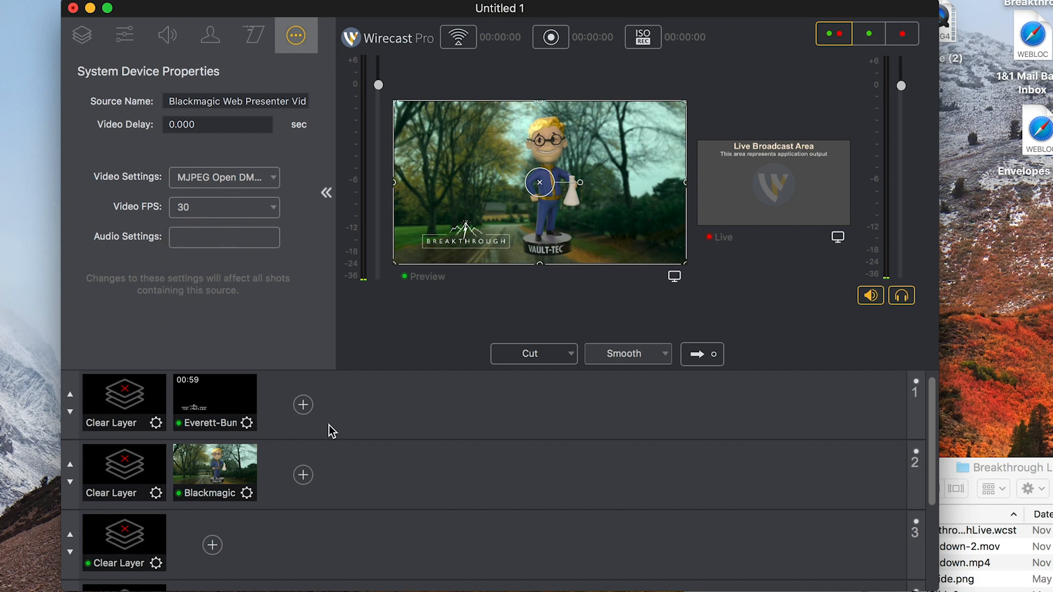
Step: Review the shot's Smooth transition, chroma key and layer position settings, then hide the panel
click(254, 35)
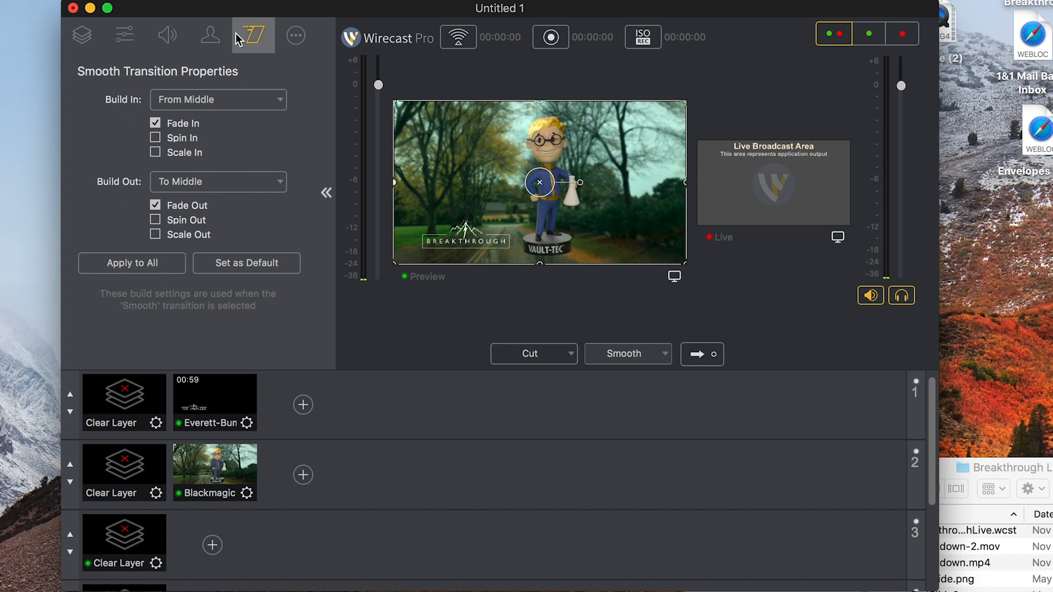
click(211, 36)
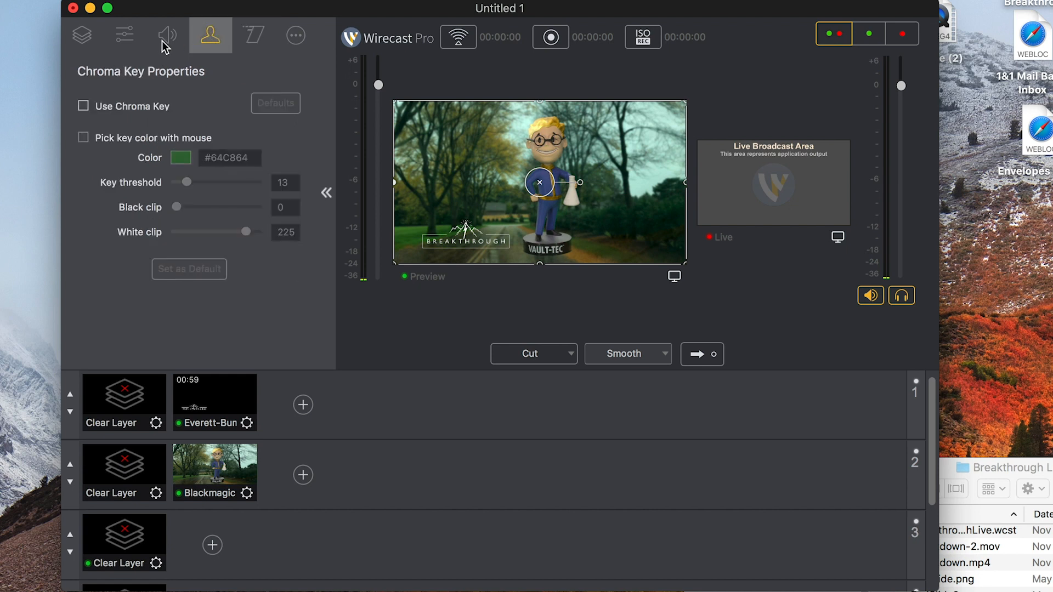
mouse_move(146, 178)
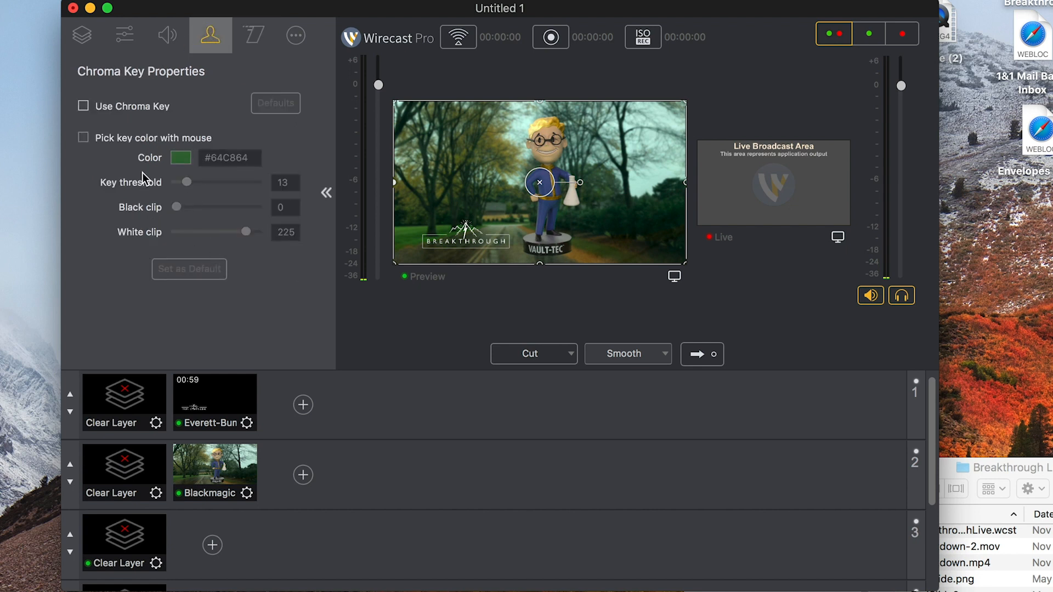
mouse_move(457, 132)
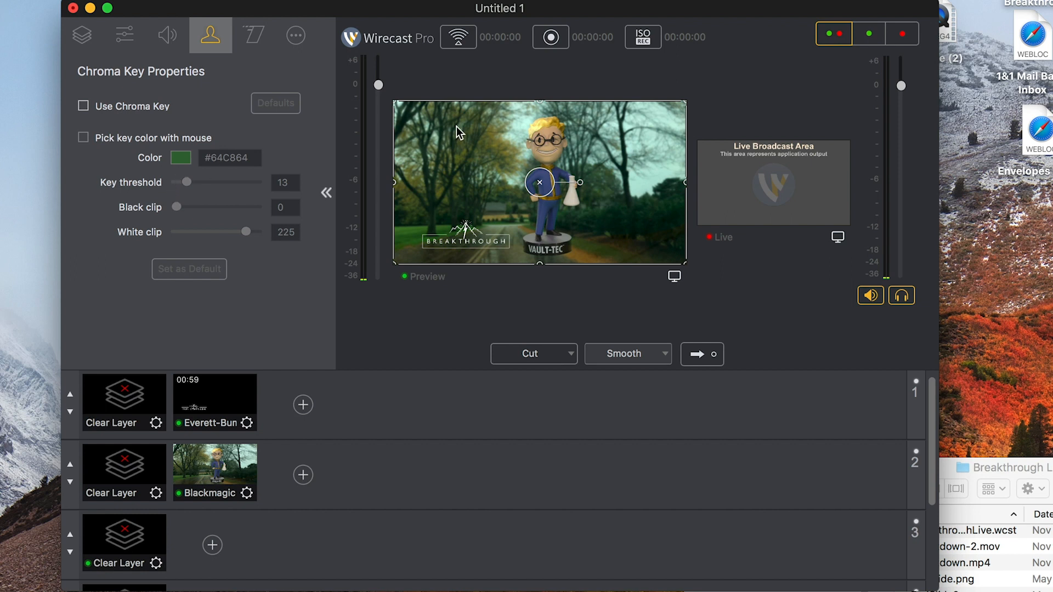
mouse_move(500, 198)
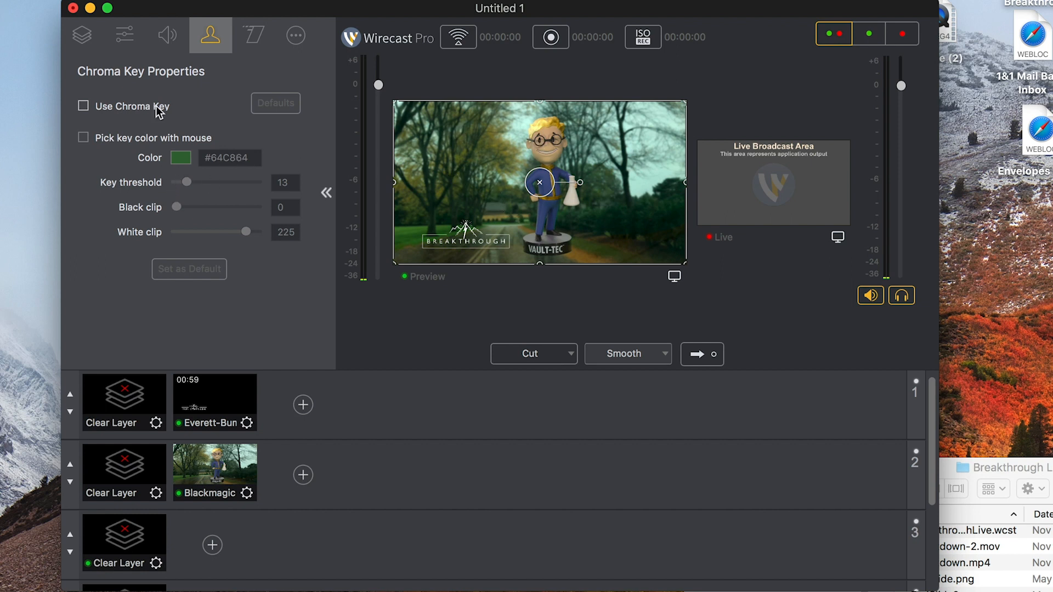
click(167, 35)
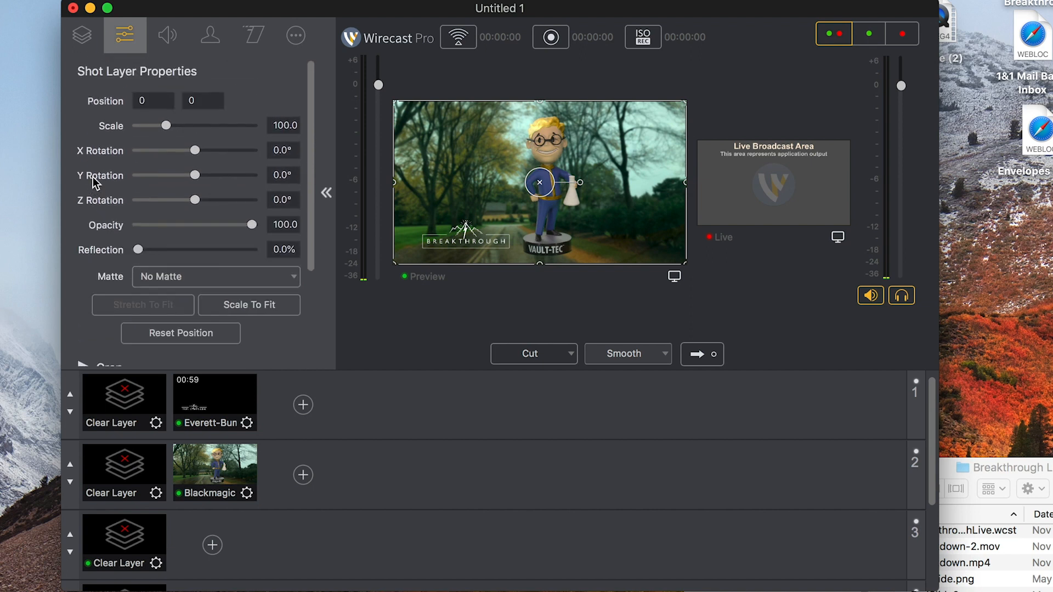
click(82, 35)
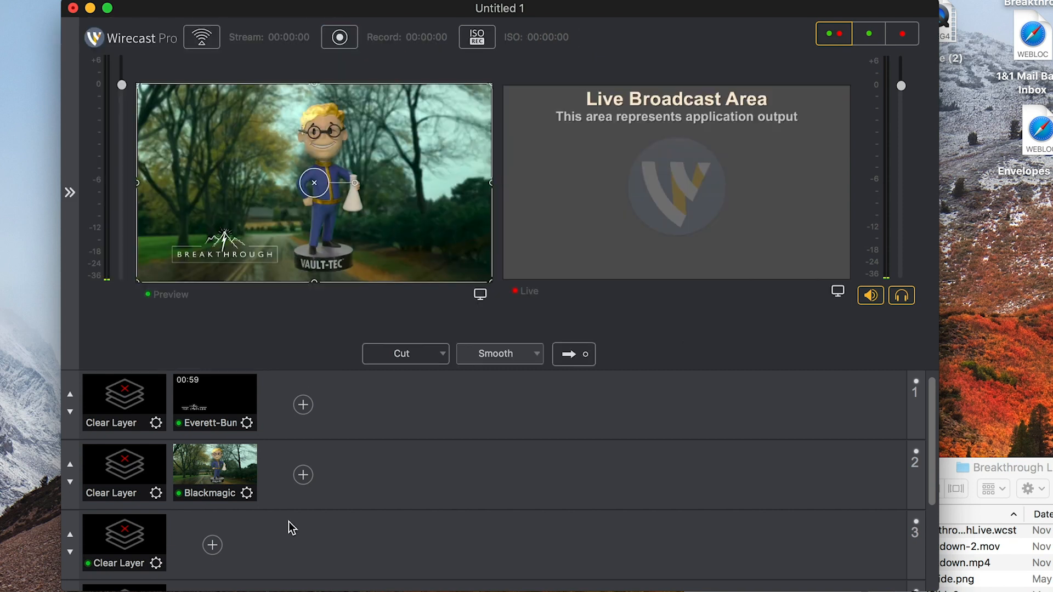
Step: Add the Blackmagic Web Presenter Audio capture source as a layer 3 shot and hide its properties
click(212, 545)
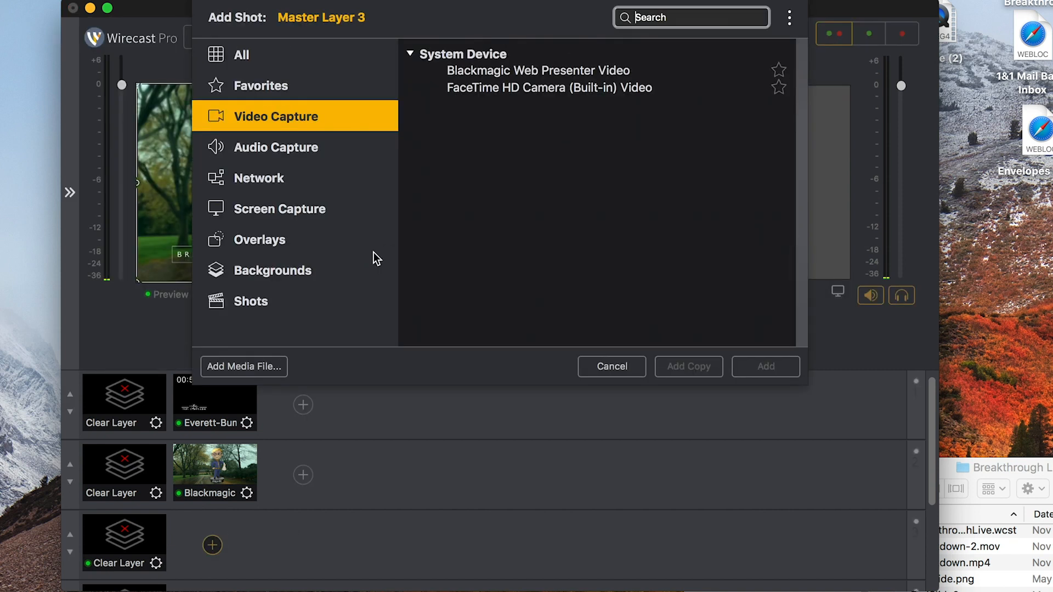
click(275, 147)
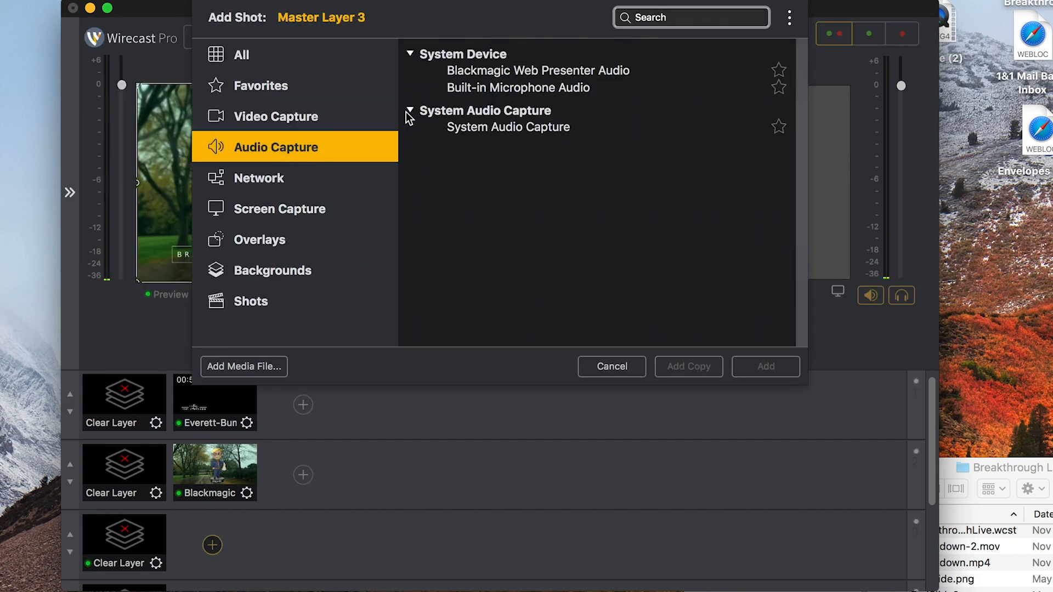
click(538, 70)
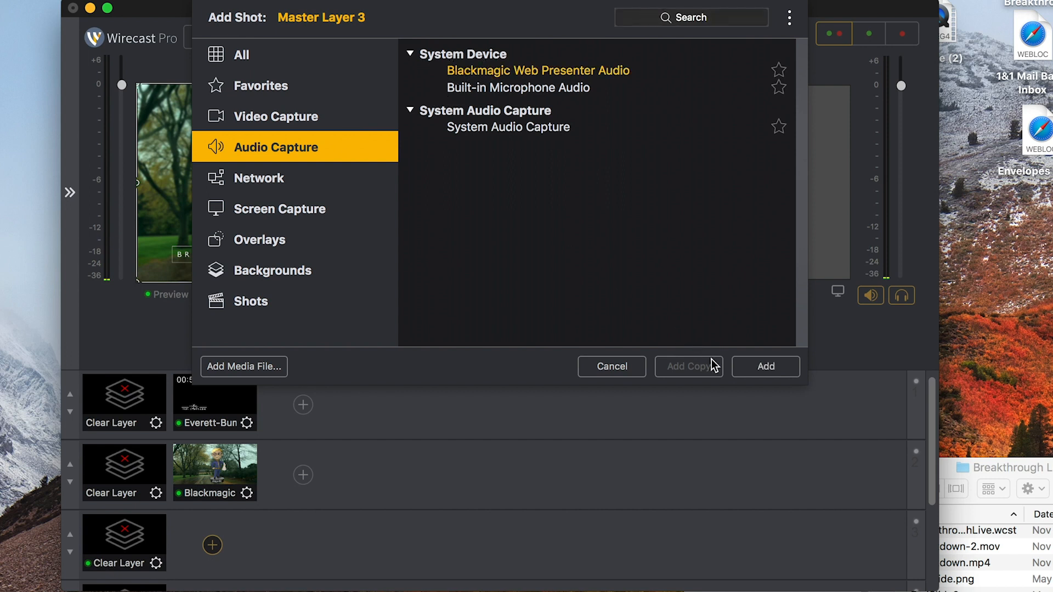
click(765, 367)
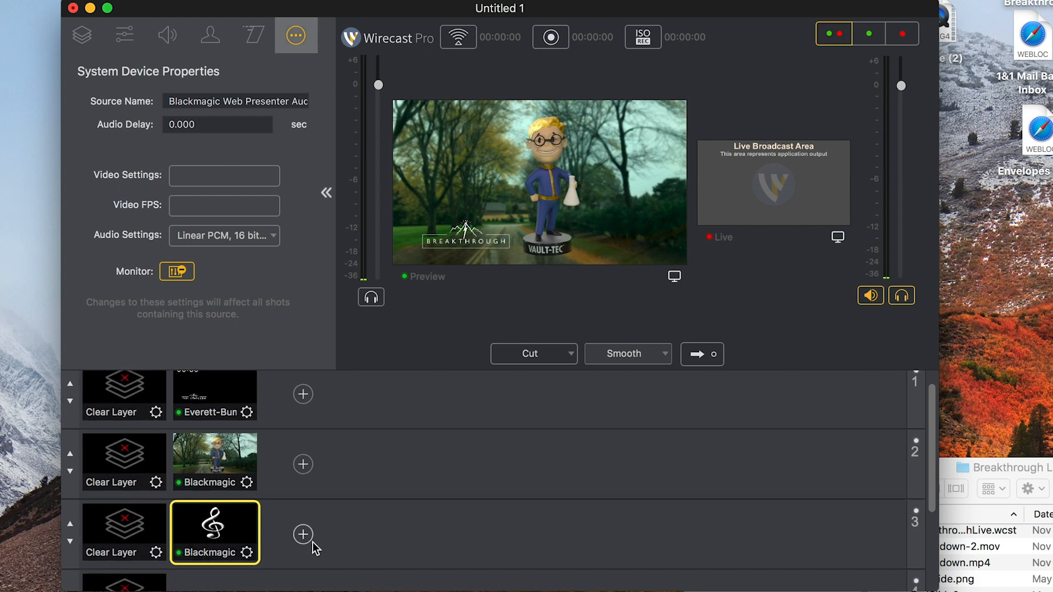
mouse_move(266, 483)
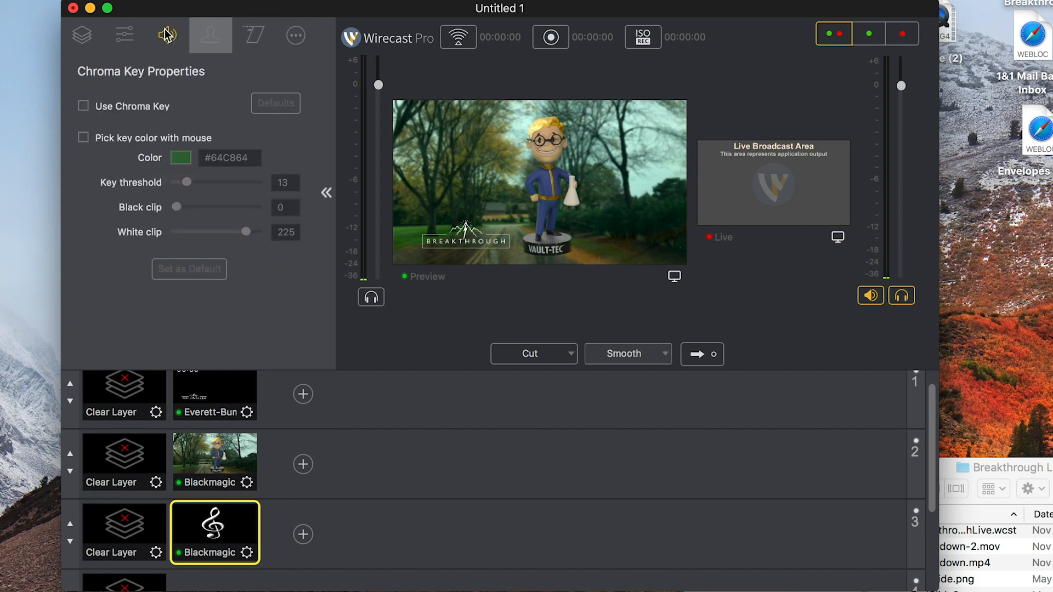
click(76, 35)
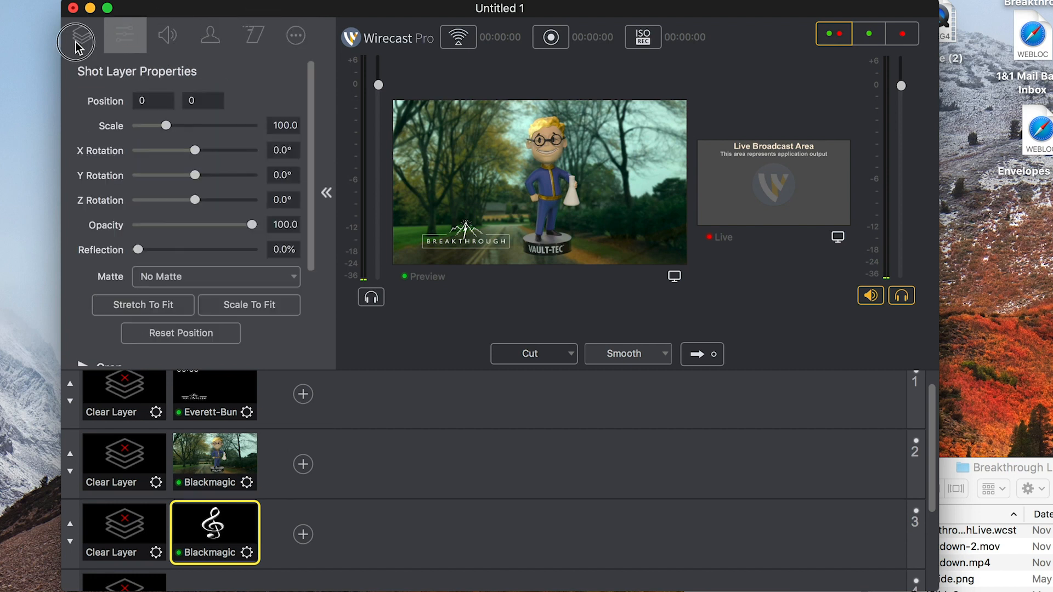
click(166, 35)
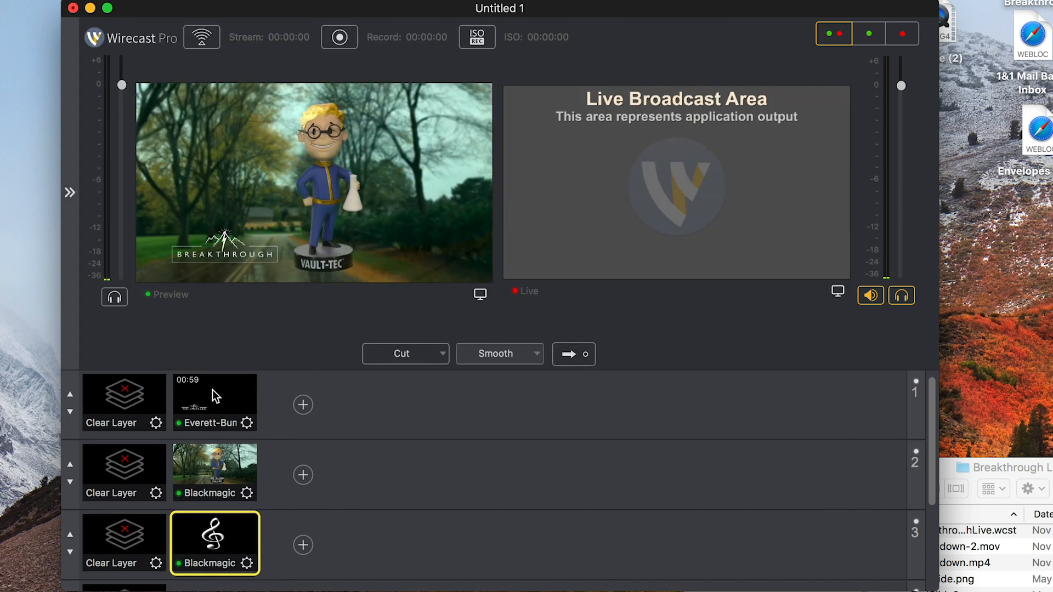
Step: Set the bumper's source to Hold when finished, untick Remember position, and scrub its preview later
click(212, 403)
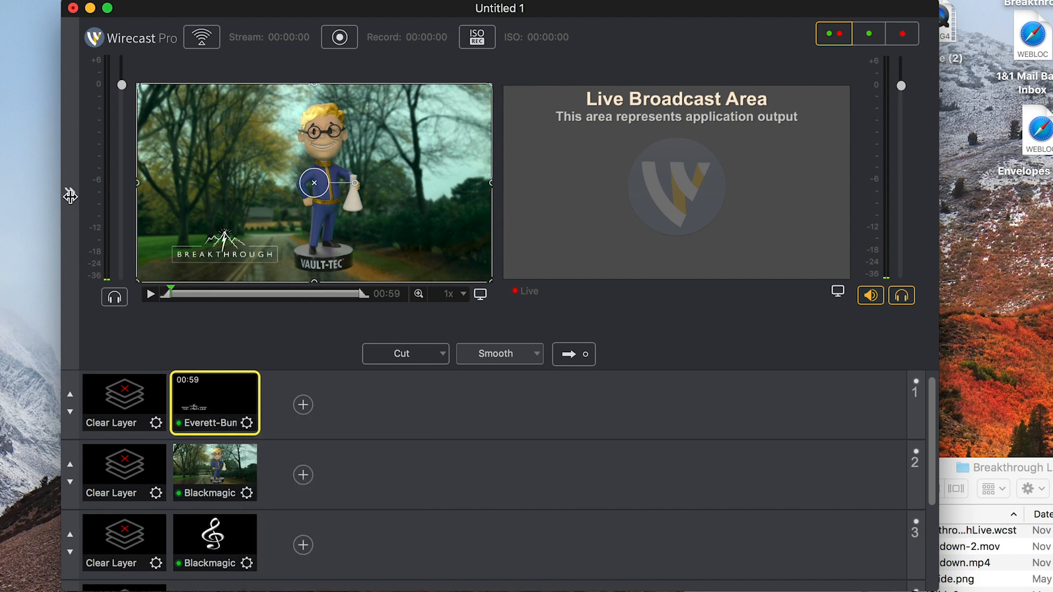
click(295, 35)
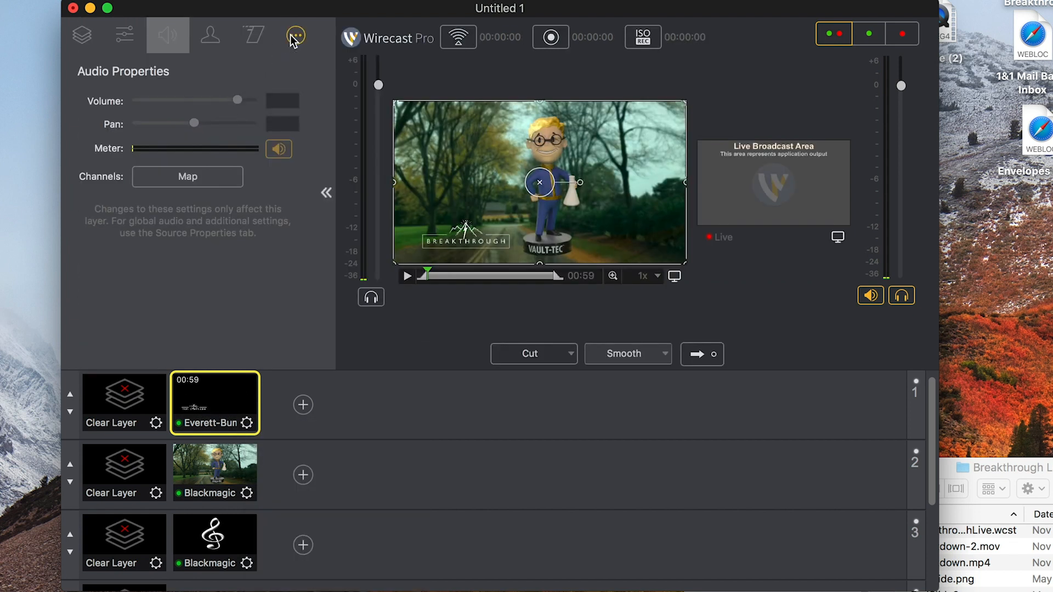
click(297, 35)
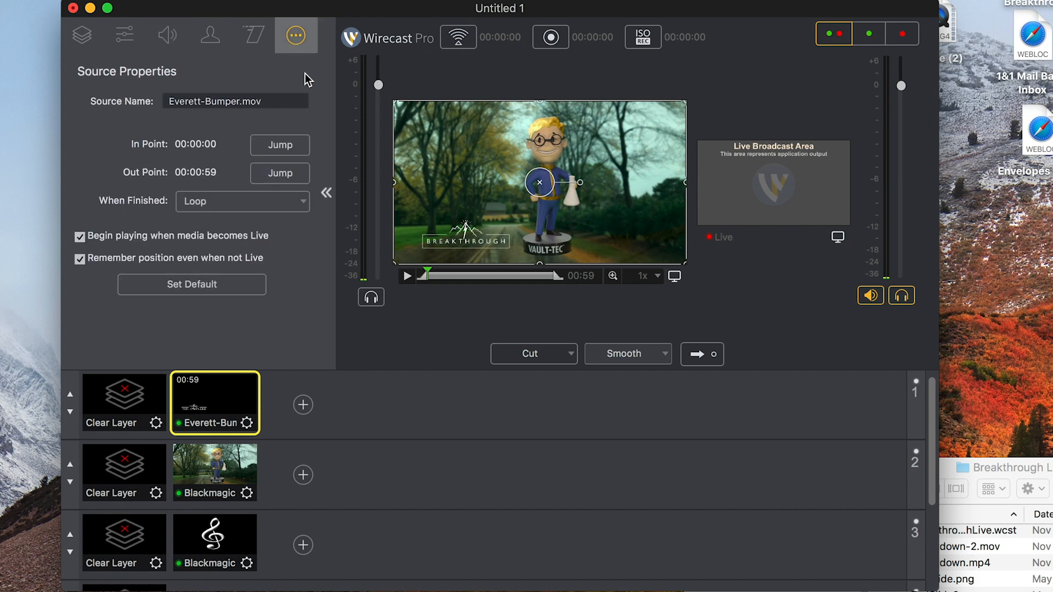
mouse_move(211, 142)
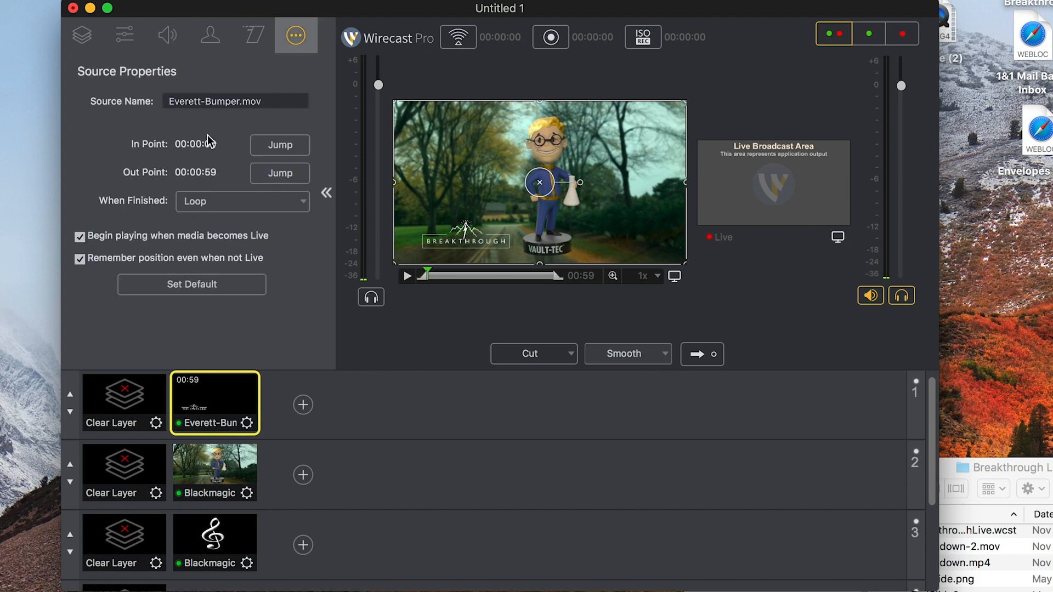
click(242, 201)
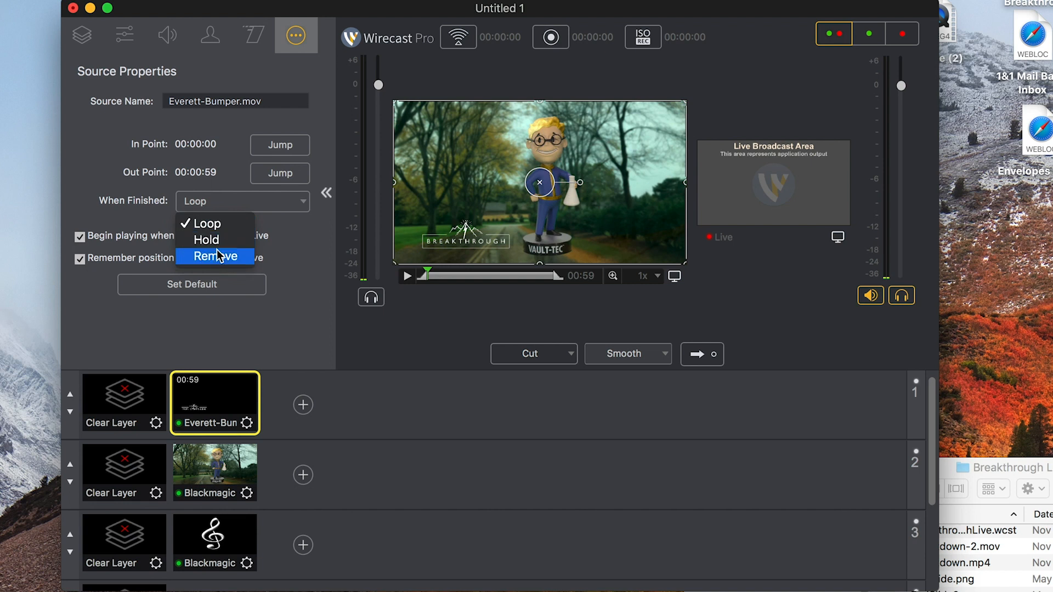
click(207, 240)
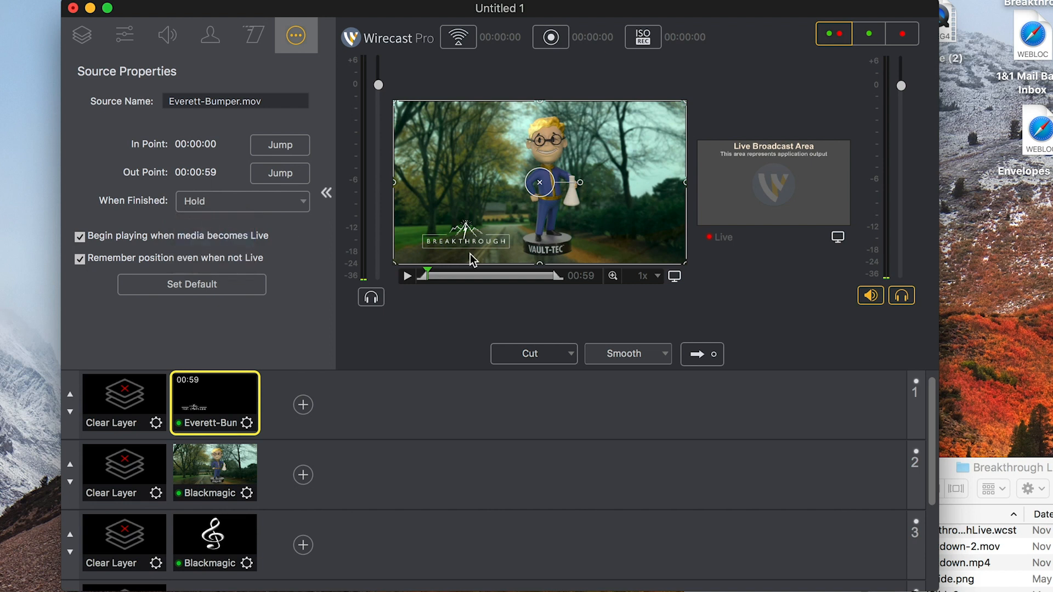
mouse_move(486, 256)
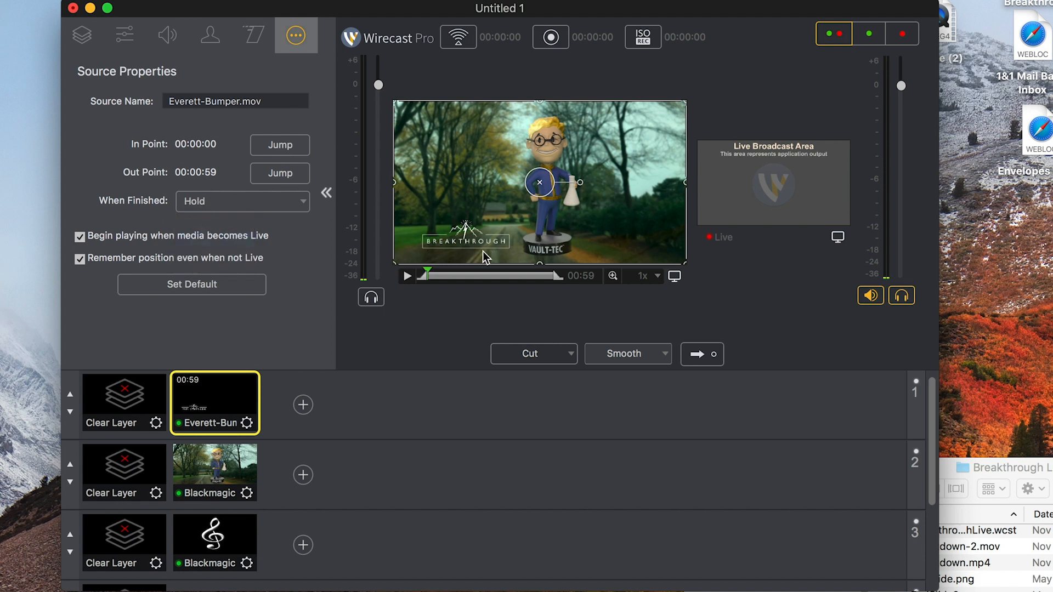
mouse_move(463, 255)
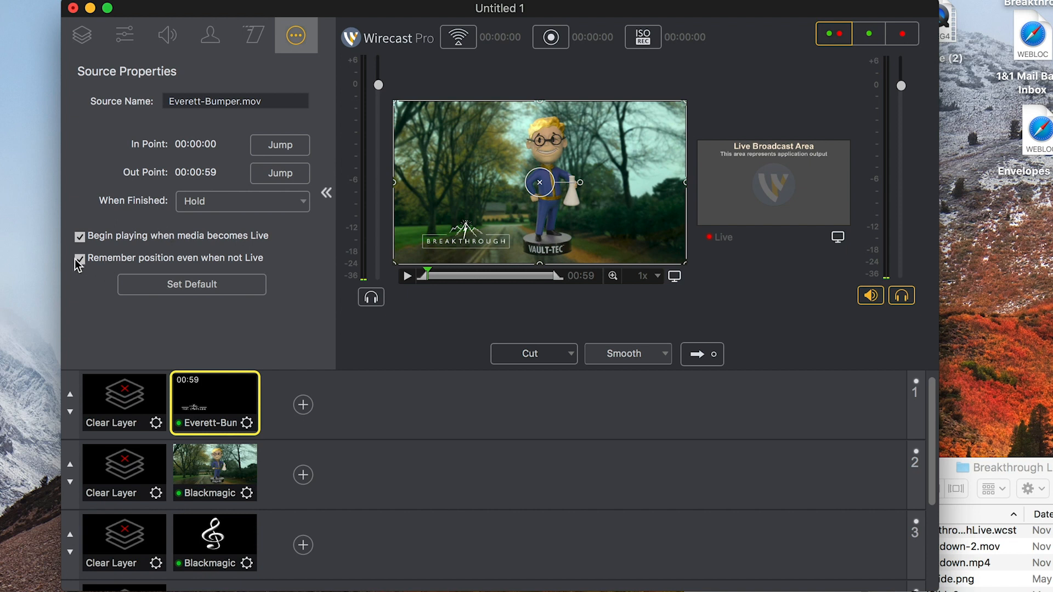
mouse_move(80, 261)
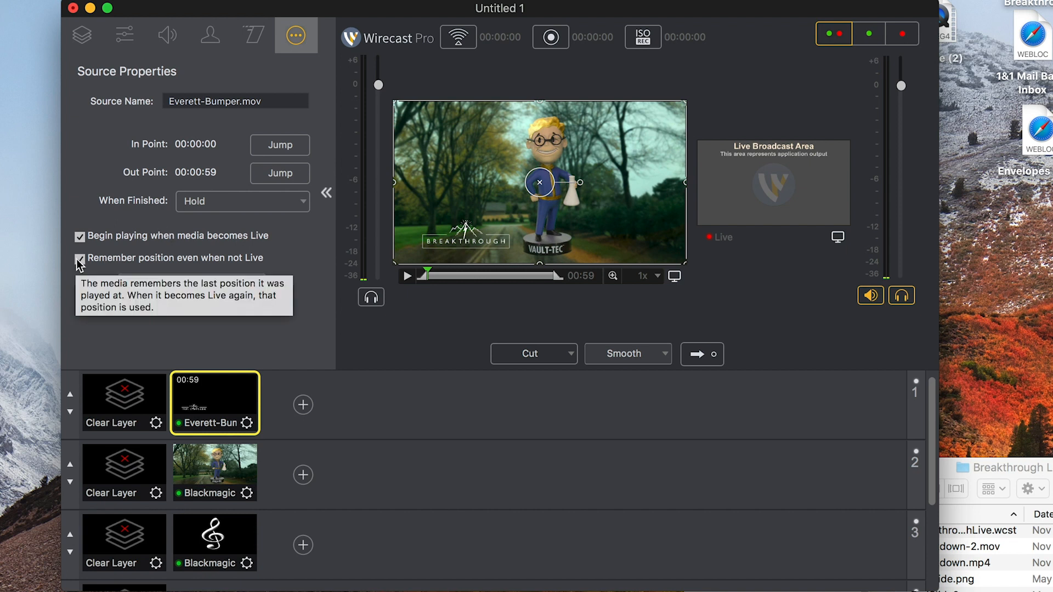
click(80, 258)
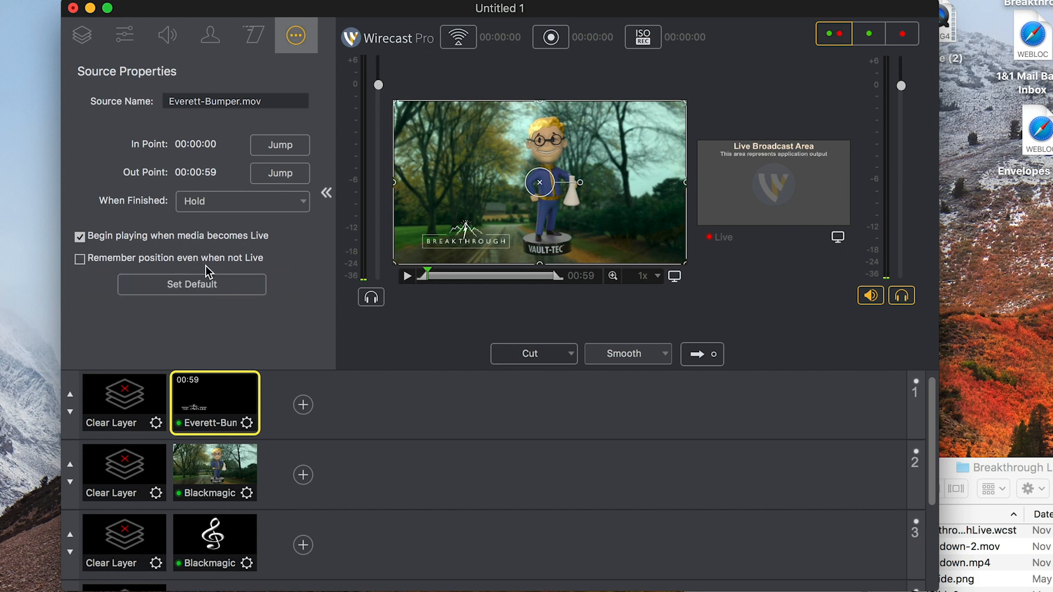
mouse_move(431, 275)
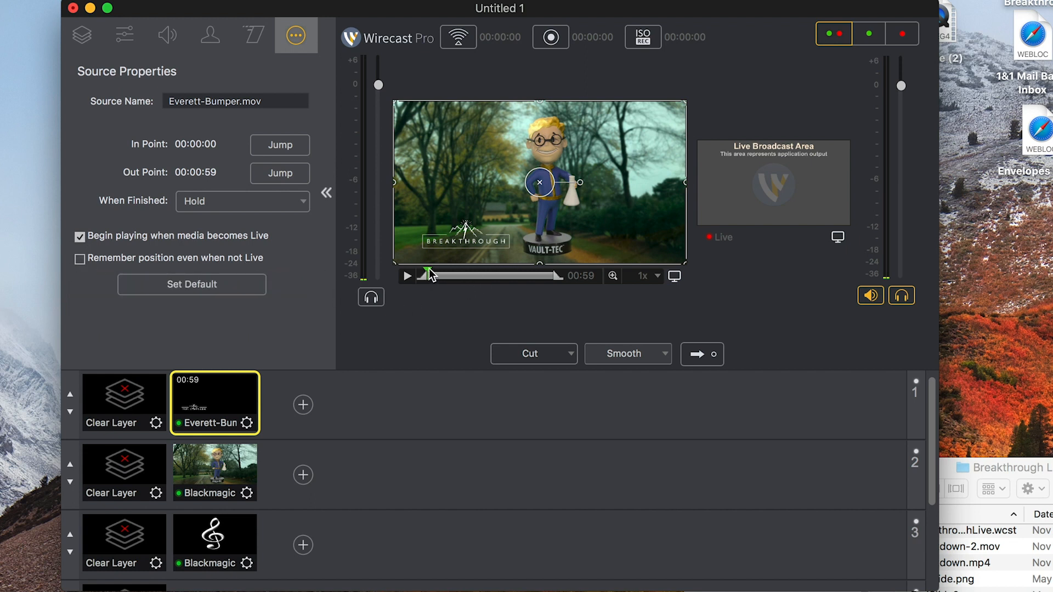
drag(431, 274, 490, 274)
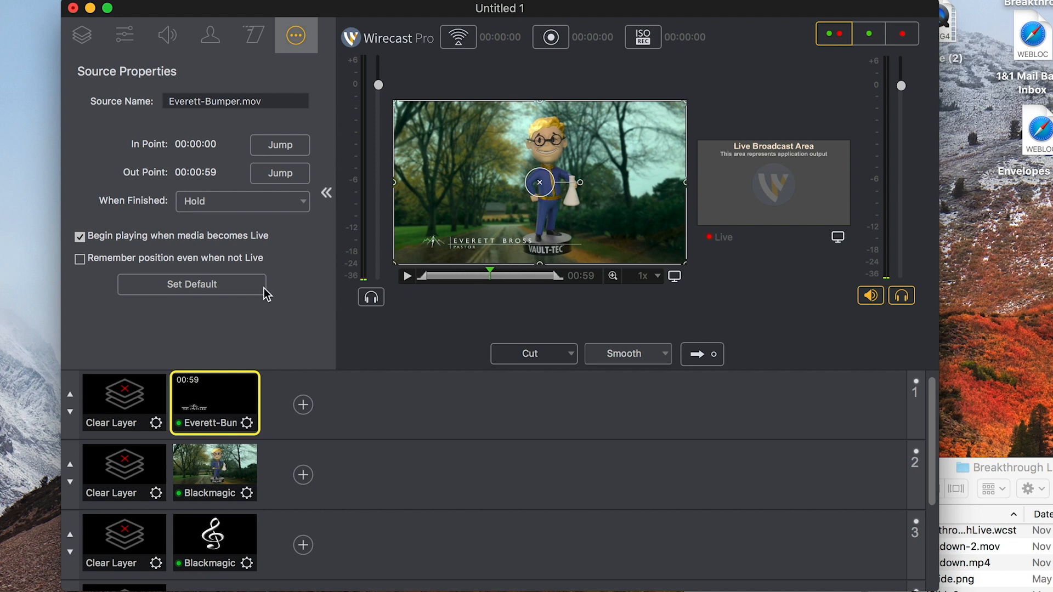
mouse_move(398, 322)
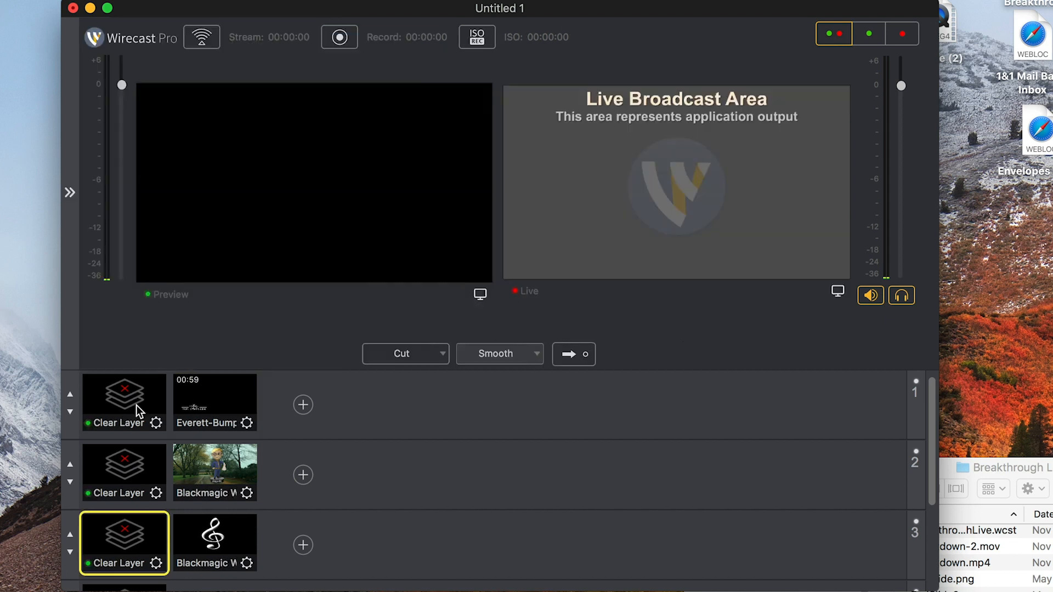
Step: Send the bumper and Web Presenter shots live, then take Clear Layer shots live to black the output
click(214, 471)
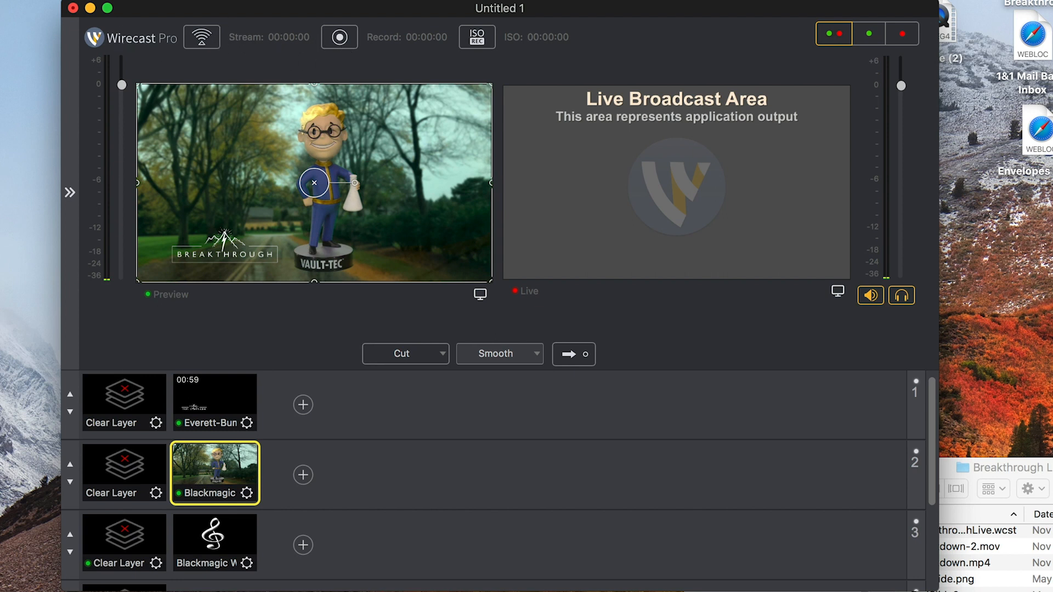
click(303, 9)
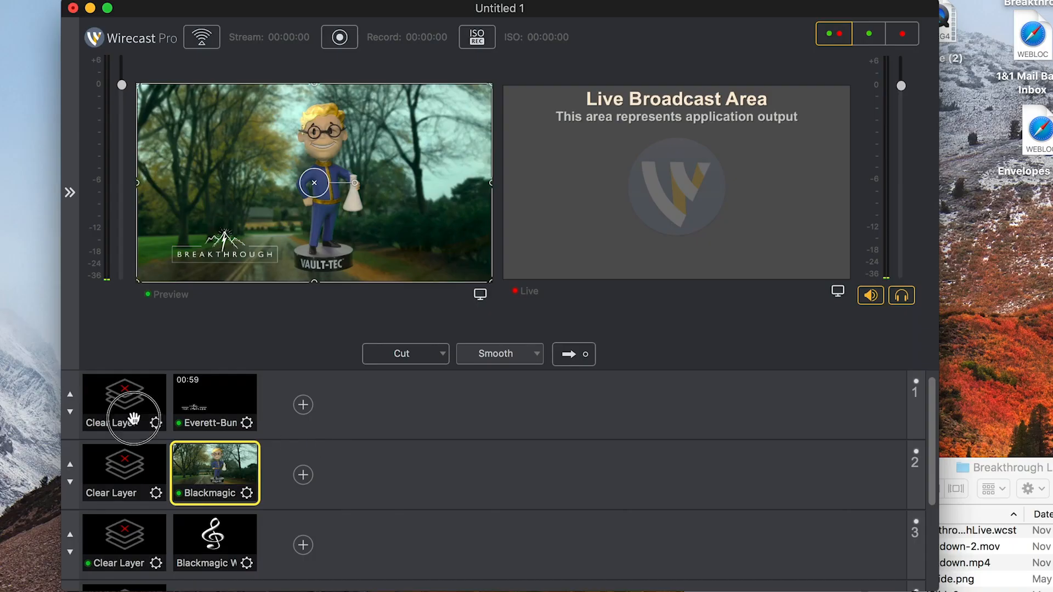
click(124, 543)
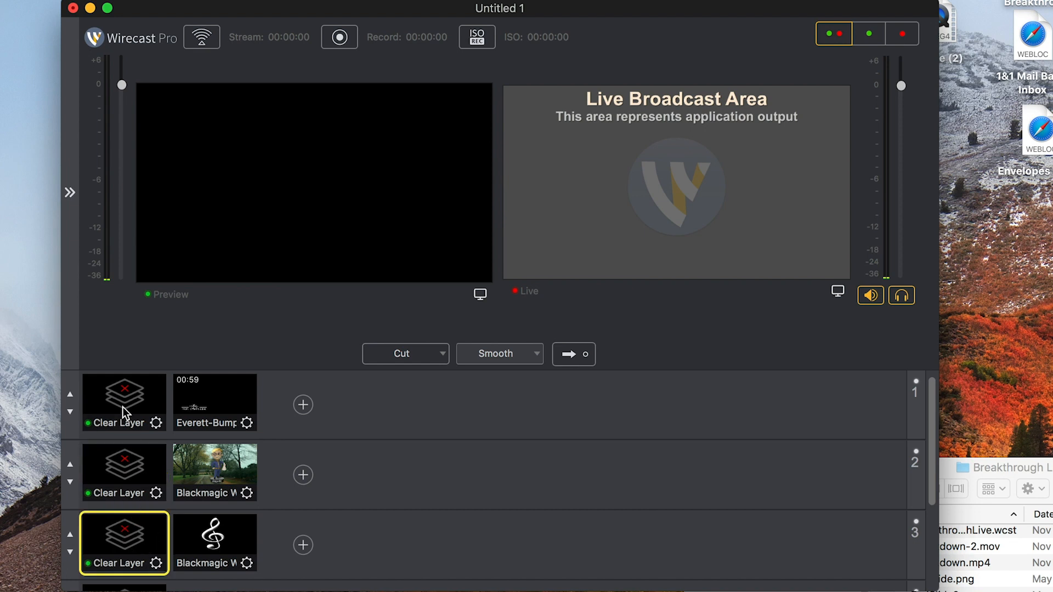
mouse_move(221, 396)
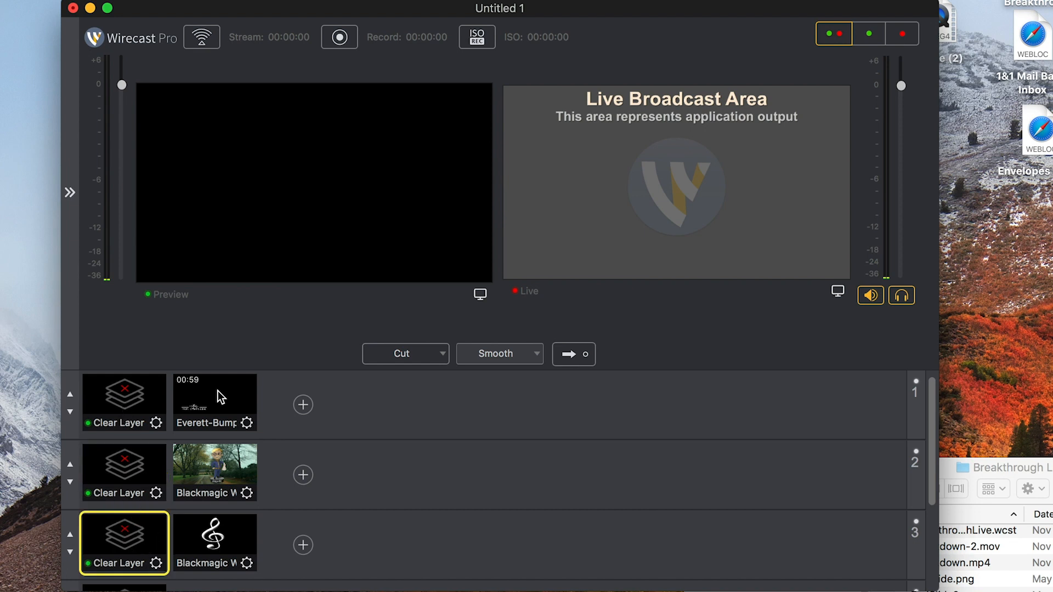
click(214, 473)
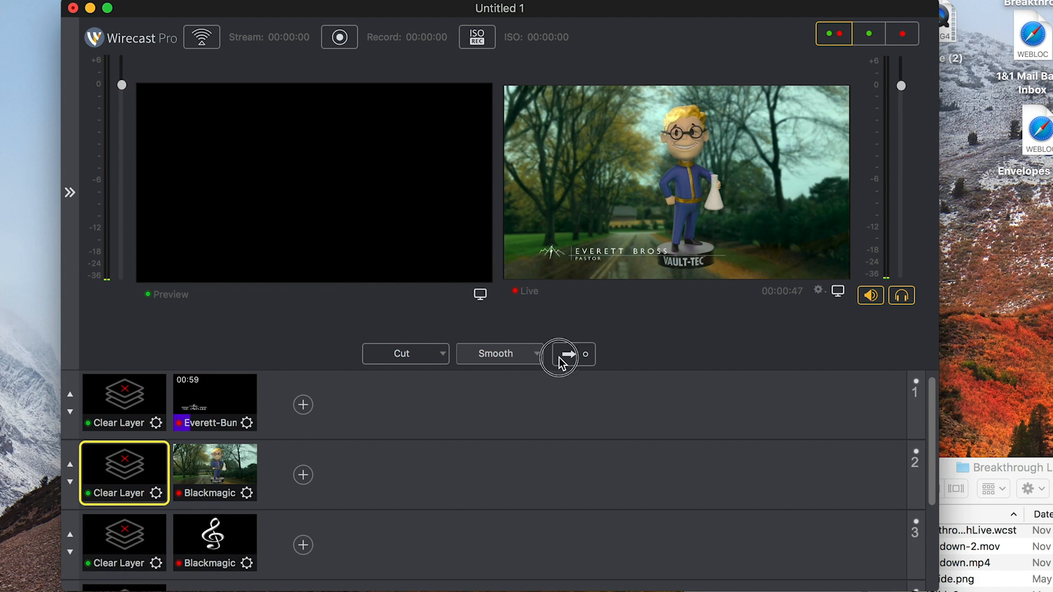
click(568, 354)
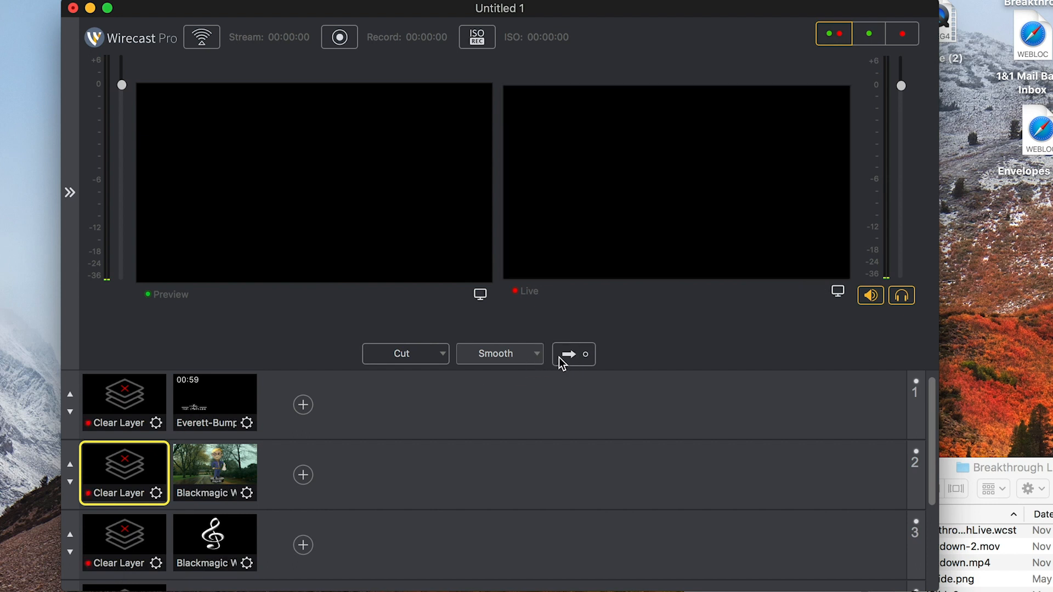